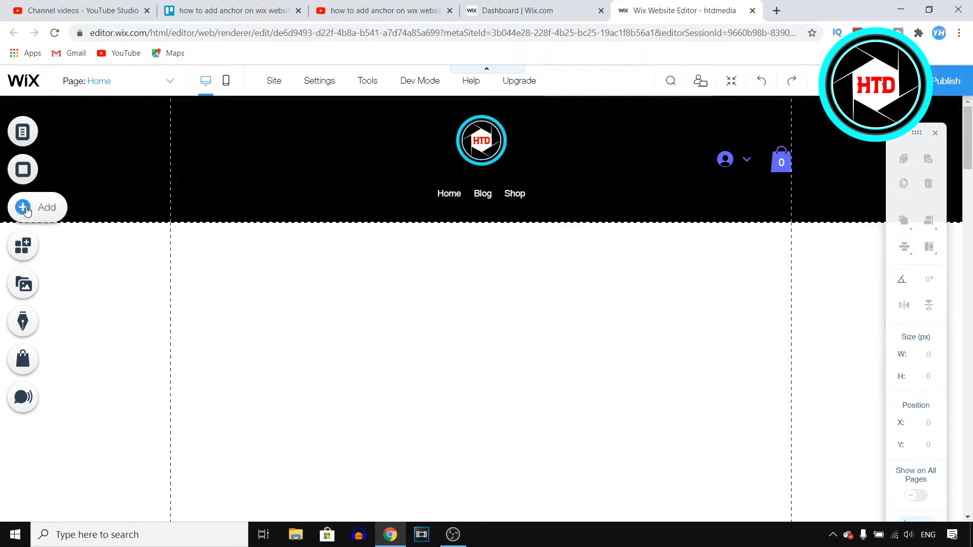
Browse the Add panel's Video & Music and Button element categories
left_click(23, 208)
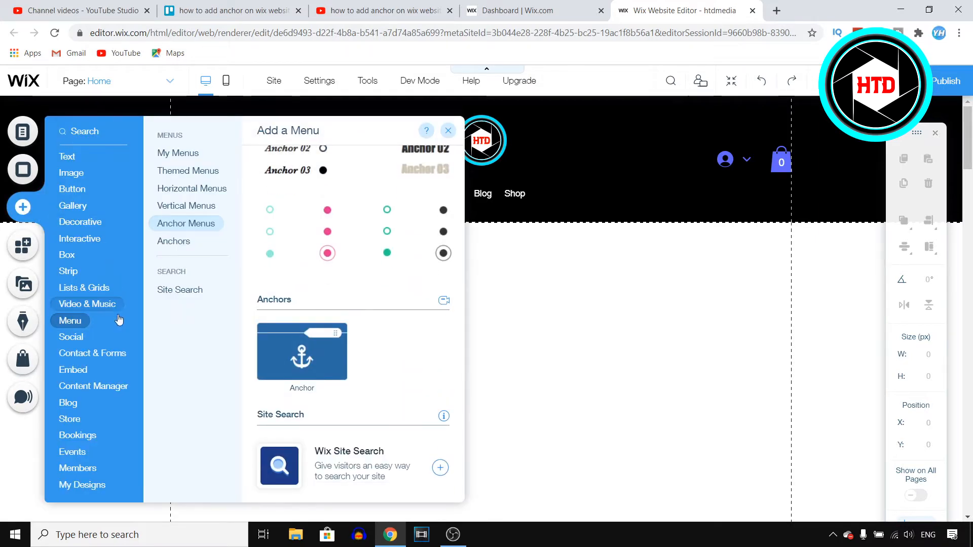
left_click(86, 304)
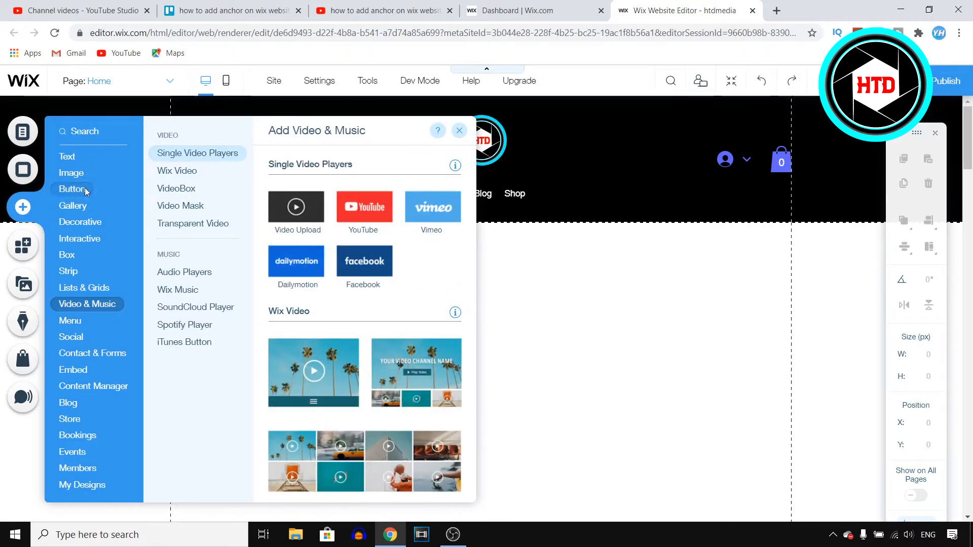
left_click(72, 189)
type("anchor")
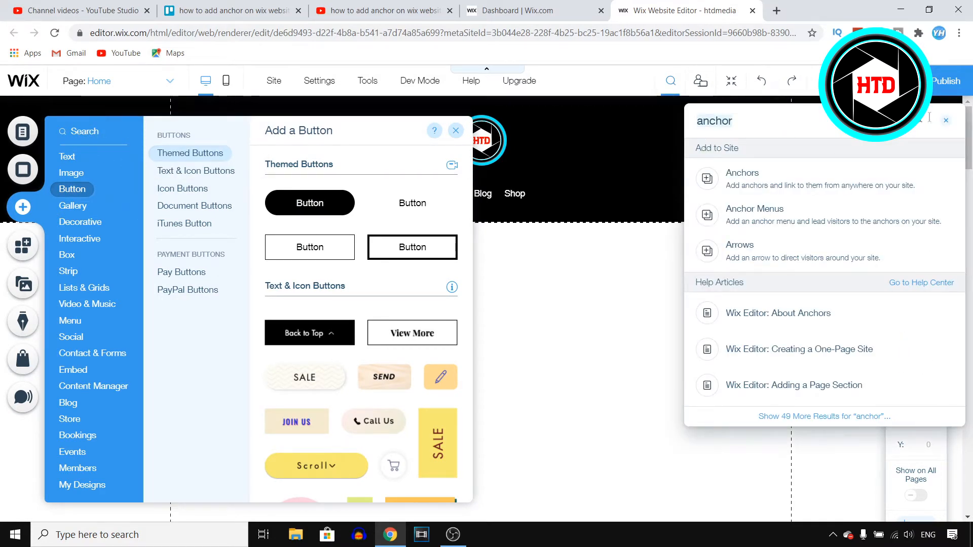
Search the editor for "anchor" to find the Anchors elements
left_click(946, 121)
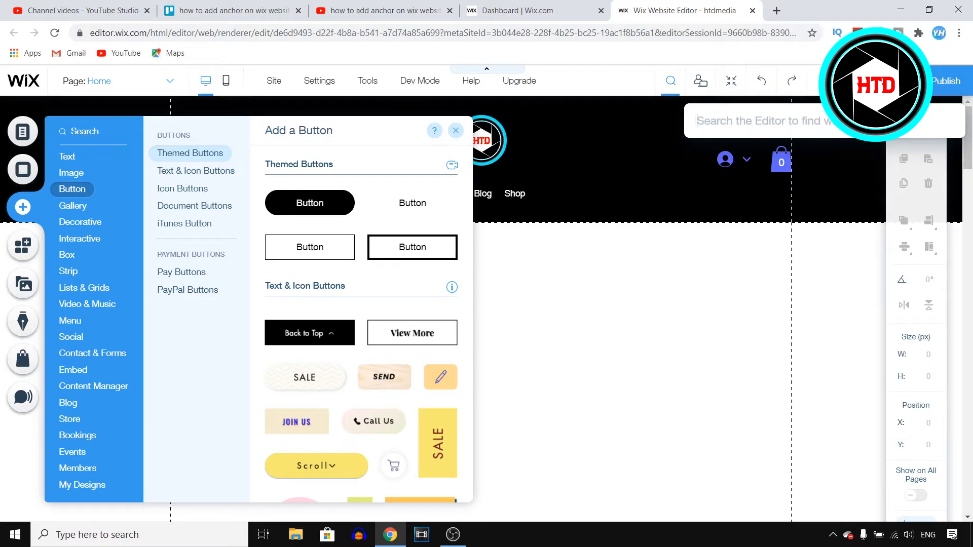
type("ancho")
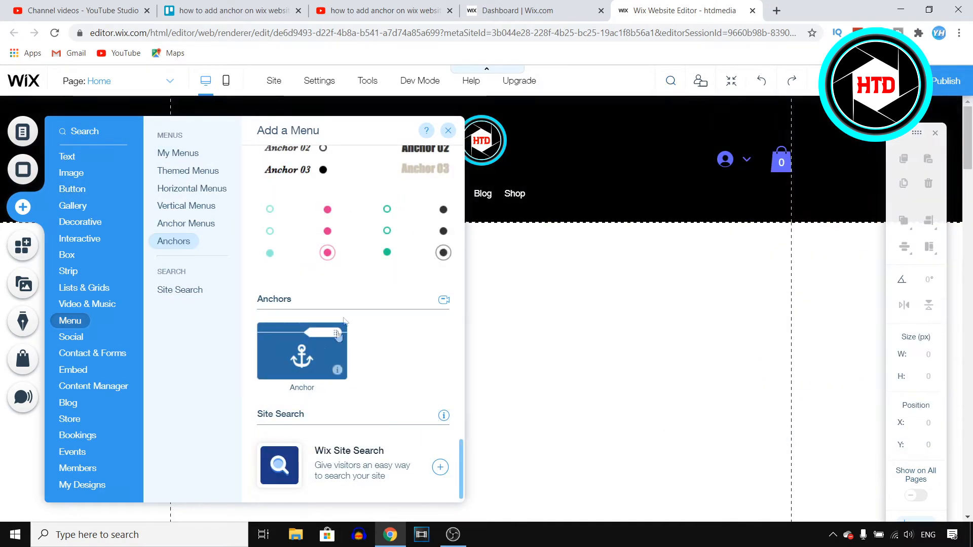
Add an anchor, named Anchor 1, at the top of the Video Channel Name section
left_click(186, 223)
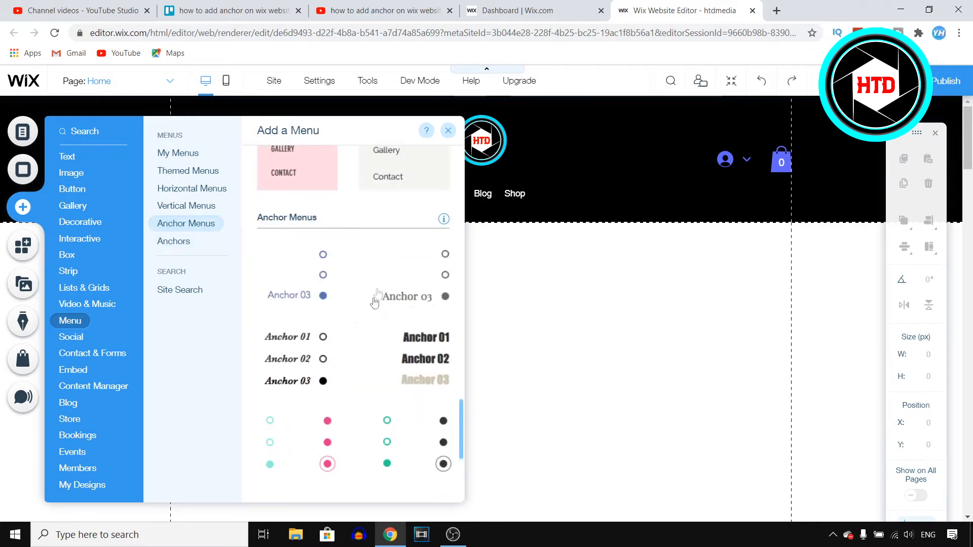
mouse_move(309, 290)
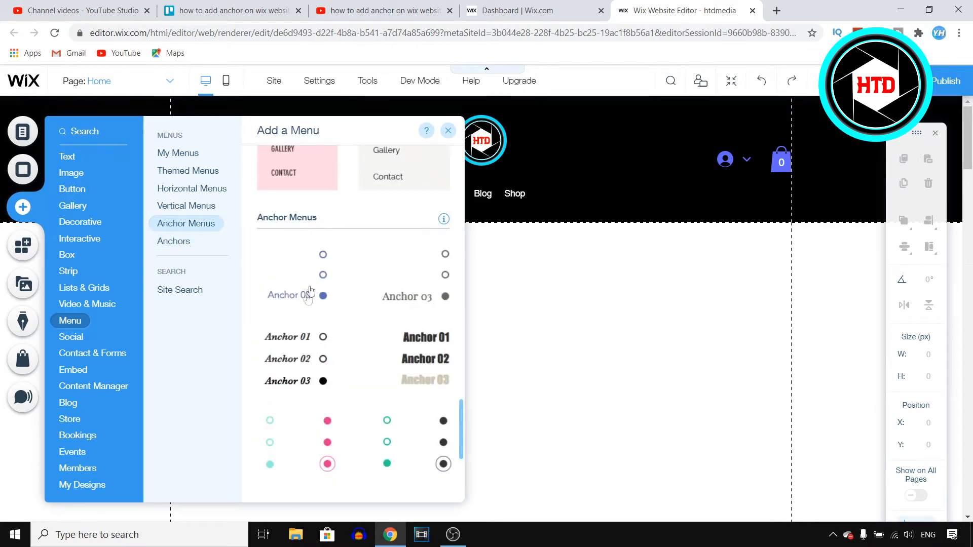
scroll("down", 3)
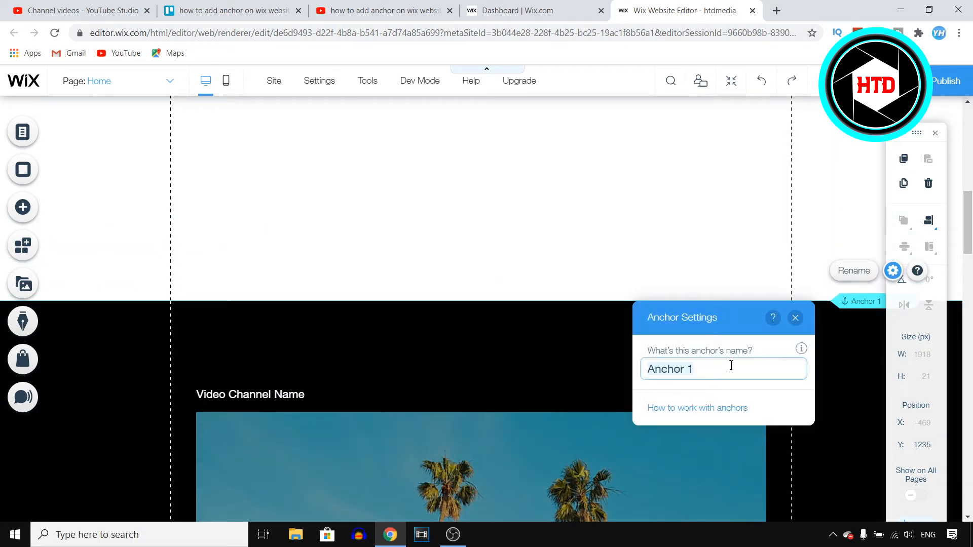
Rename the anchor from Anchor 1 to "htd 1" and reopen the Add panel
left_click(723, 369)
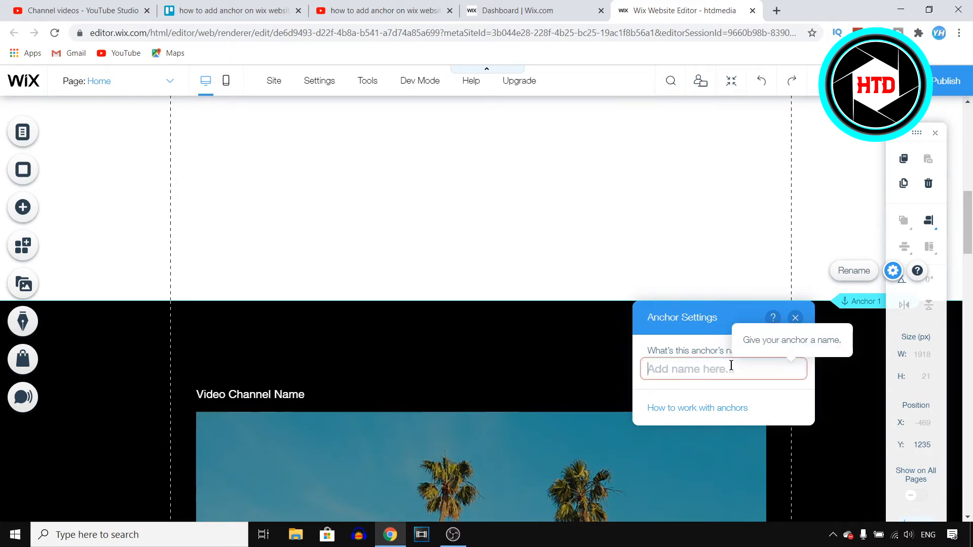
type("ht")
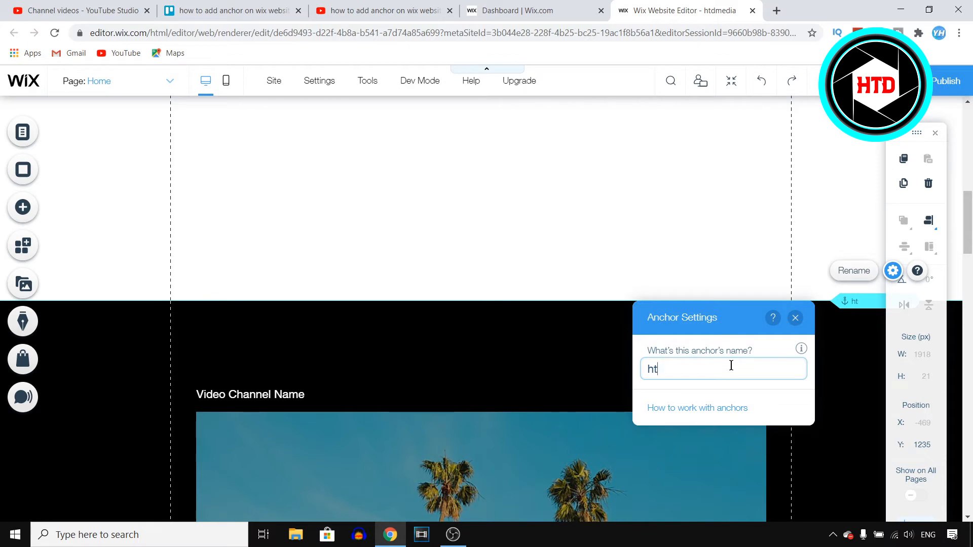
type("htd 1")
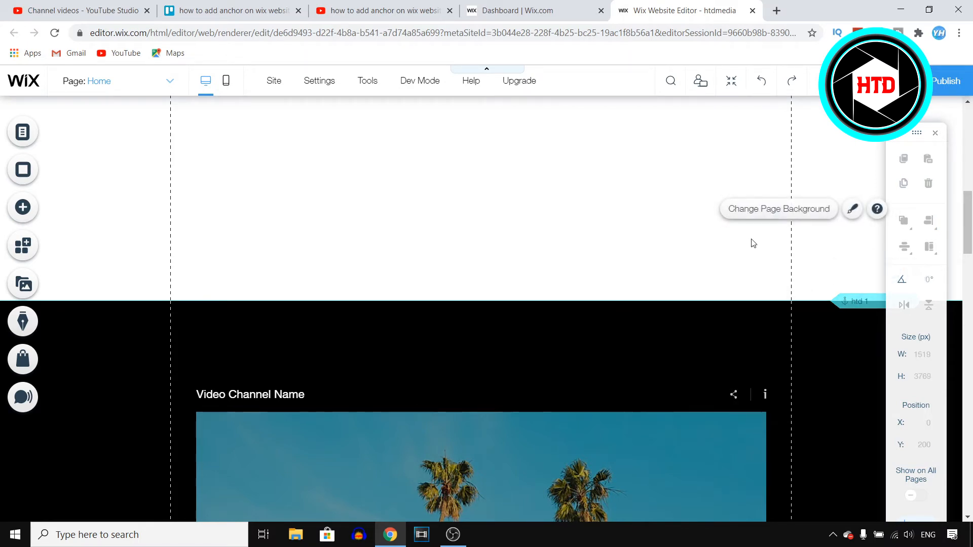
left_click(22, 207)
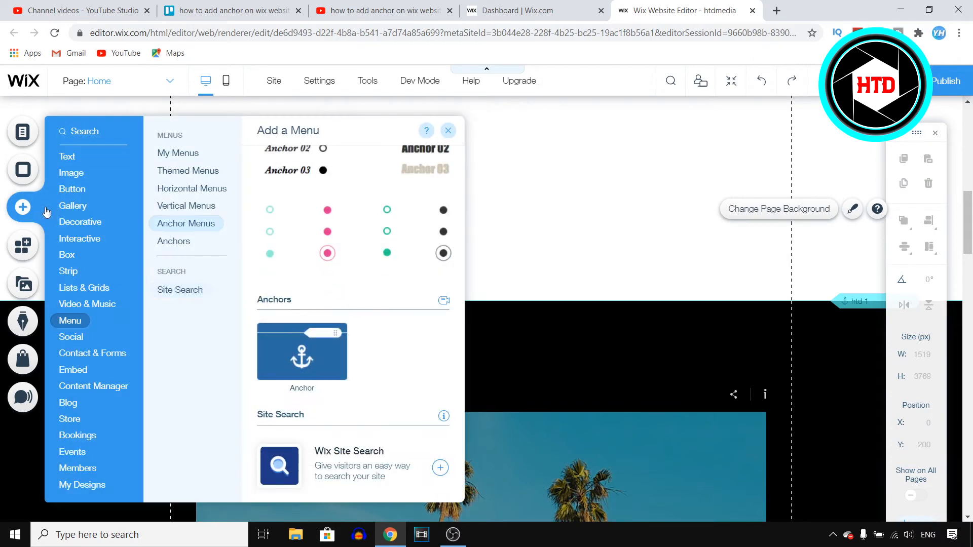
Add a second anchor below the video gallery and name it "htd 2"
left_click(80, 222)
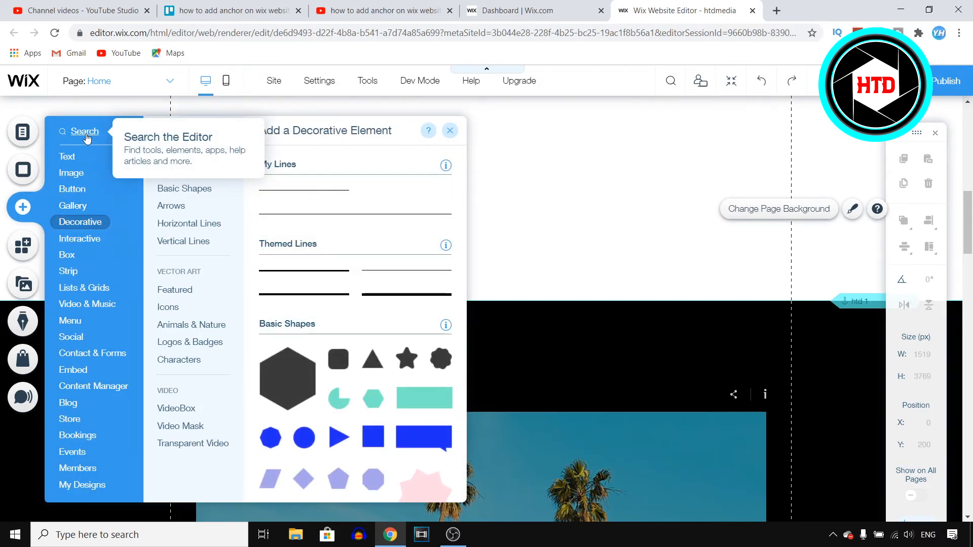
left_click(70, 321)
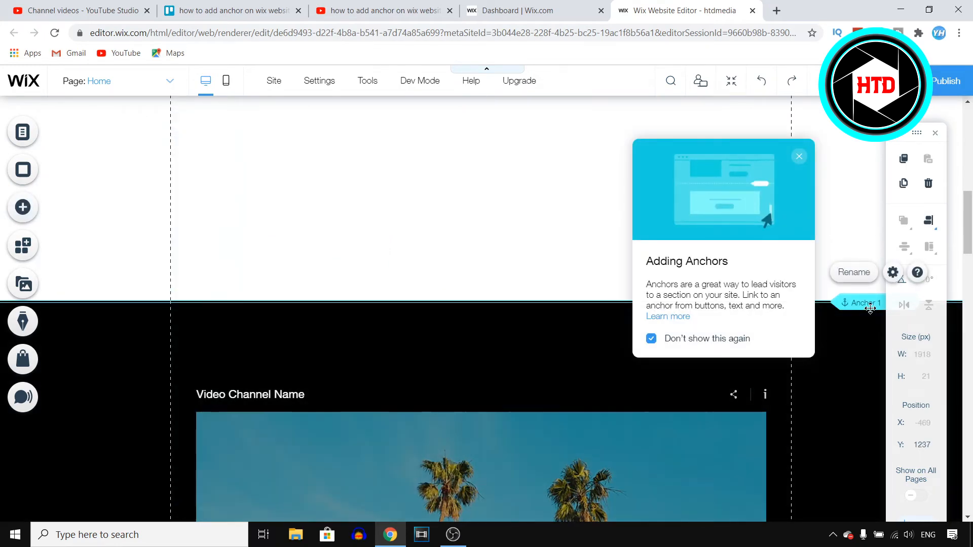
left_click(799, 156)
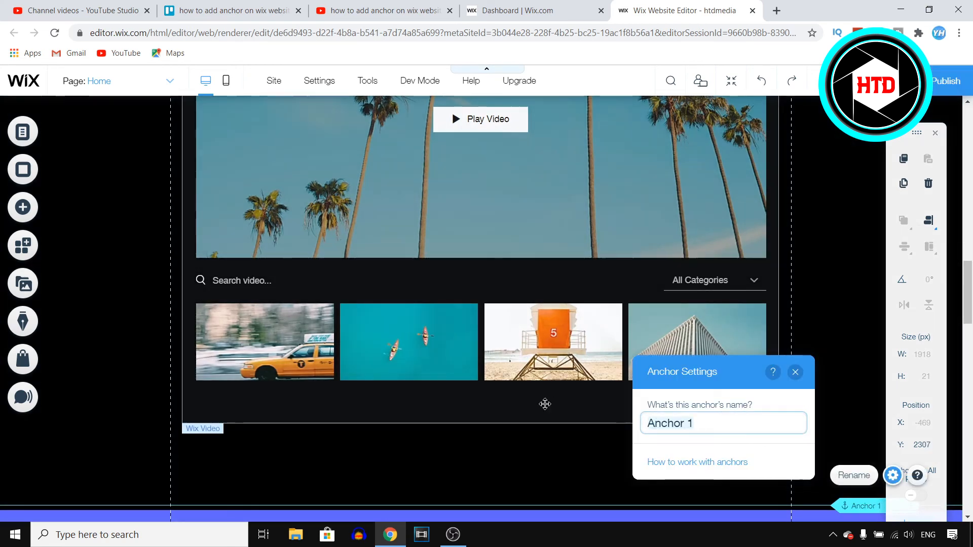
type("htd 2")
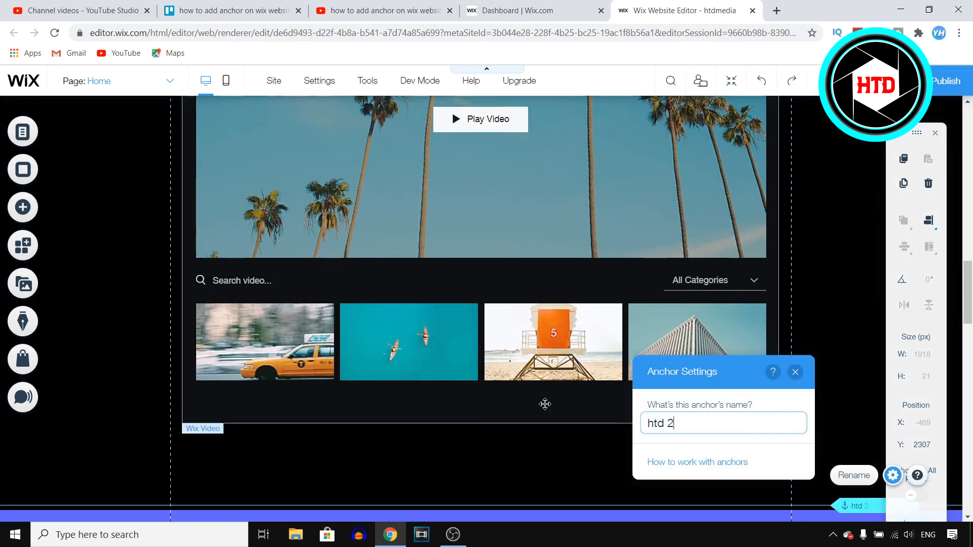